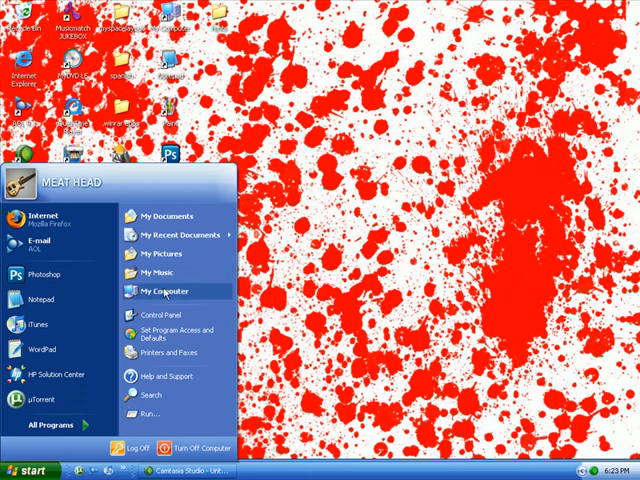
{"action": "mouse_move", "coordinate": [170, 316]}
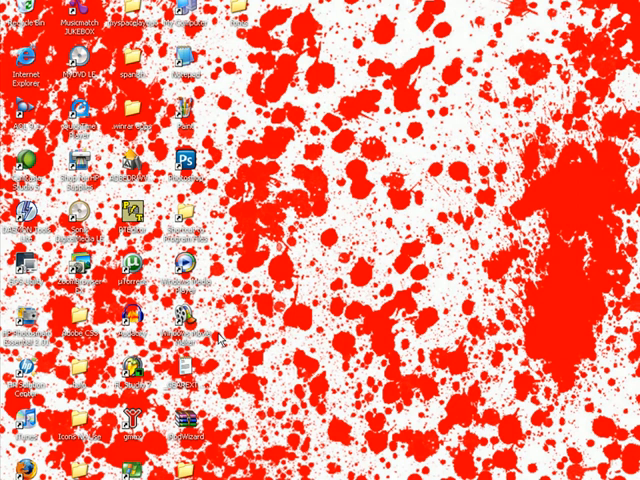
{"action": "mouse_move", "coordinate": [228, 340]}
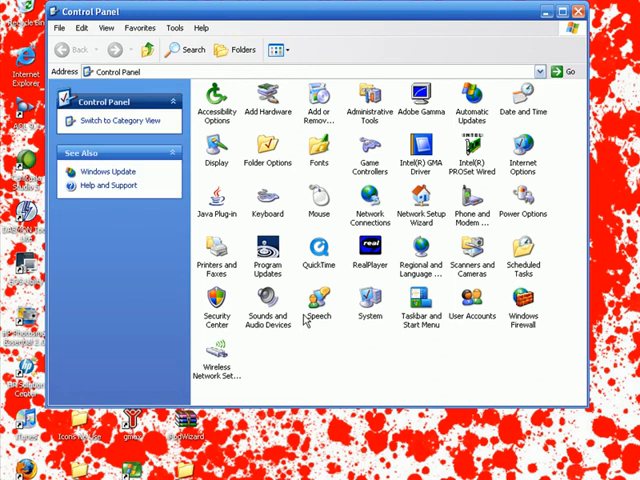
Bring up System Properties from the System icon in Control Panel.
{"action": "left_click", "coordinate": [368, 310]}
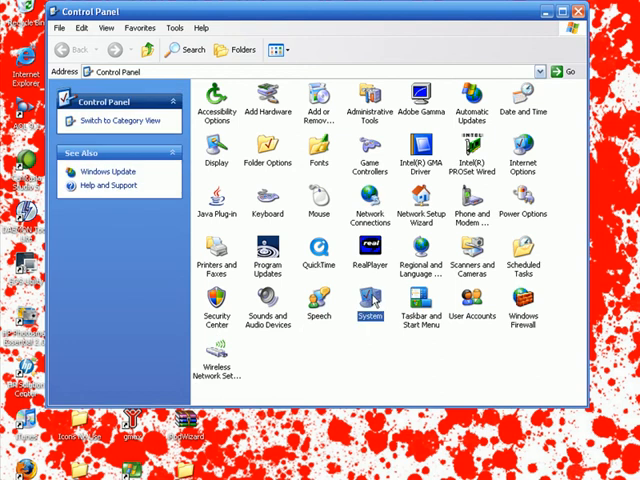
{"action": "mouse_move", "coordinate": [368, 316]}
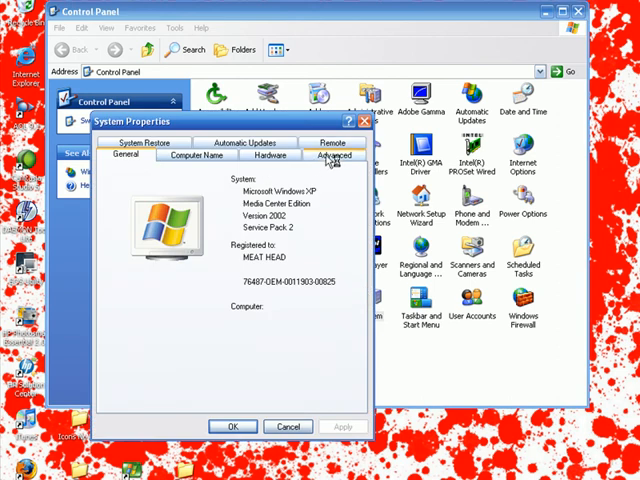
Reach the Virtual Memory dialog via Advanced > Performance Settings > Advanced > Change.
{"action": "left_click", "coordinate": [332, 156]}
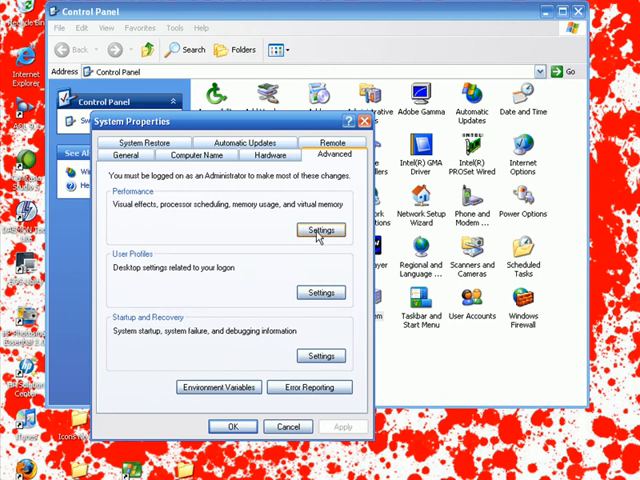
{"action": "mouse_move", "coordinate": [318, 232]}
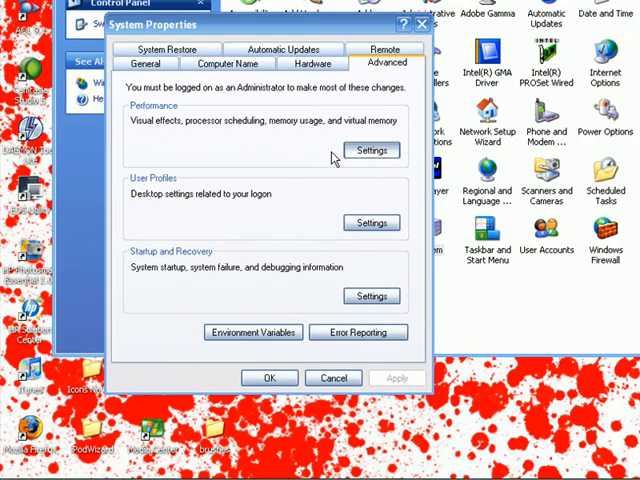
{"action": "left_click", "coordinate": [372, 150]}
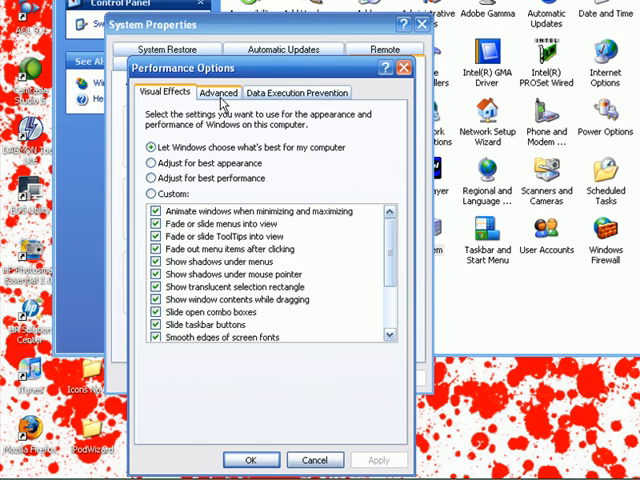
{"action": "left_click", "coordinate": [218, 92]}
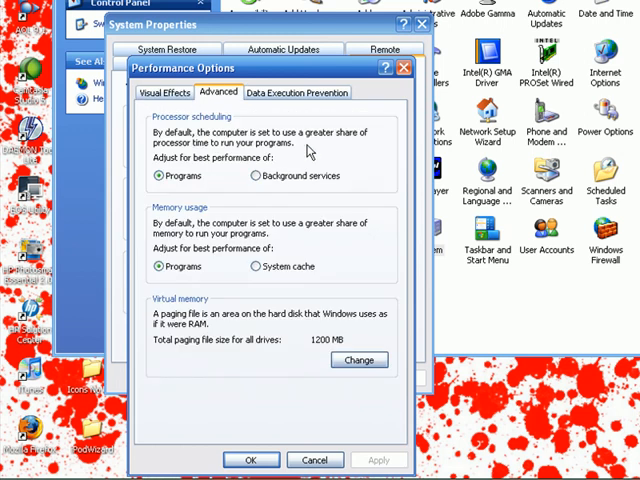
{"action": "mouse_move", "coordinate": [268, 208]}
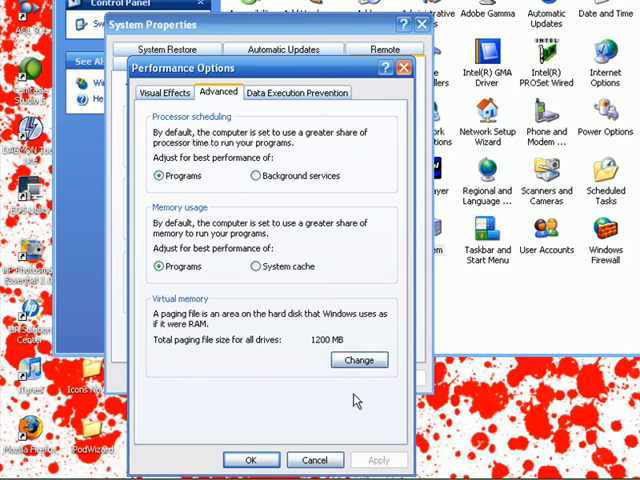
{"action": "left_click", "coordinate": [360, 360]}
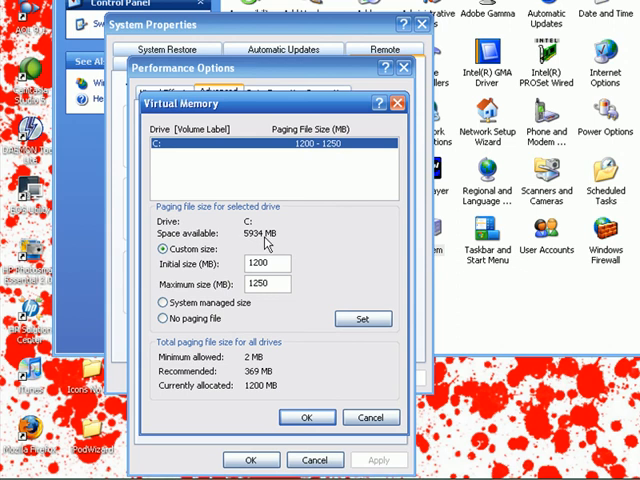
{"action": "mouse_move", "coordinate": [304, 268]}
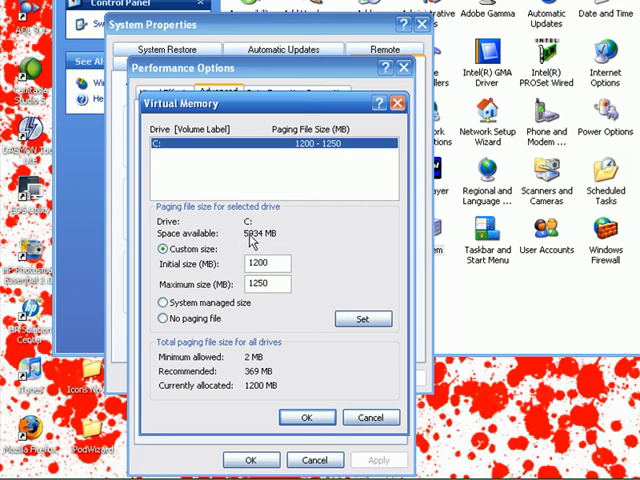
{"action": "mouse_move", "coordinate": [250, 244]}
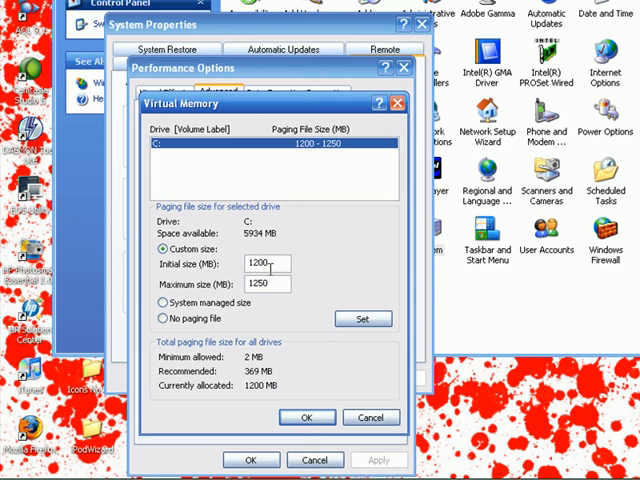
{"action": "mouse_move", "coordinate": [312, 304]}
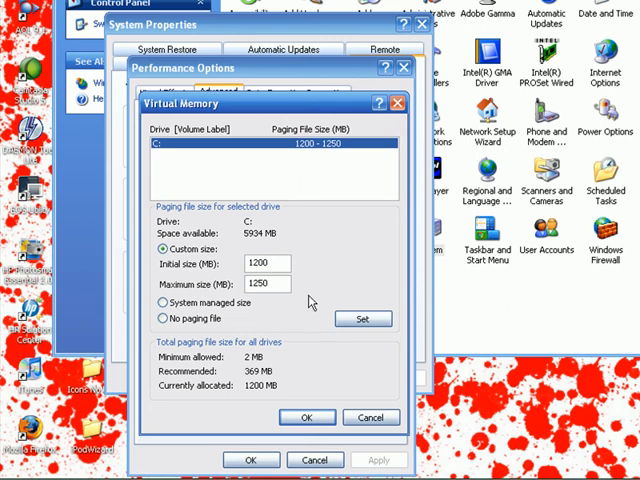
Set drive C to a custom 1200–1250 MB paging file and confirm all dialogs.
{"action": "left_click", "coordinate": [264, 264]}
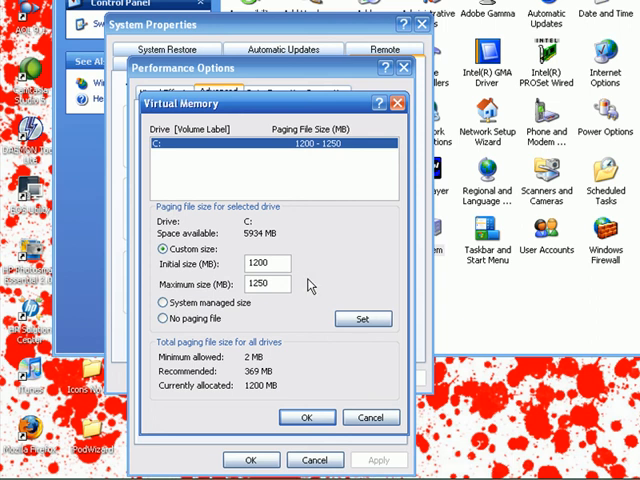
{"action": "mouse_move", "coordinate": [304, 302]}
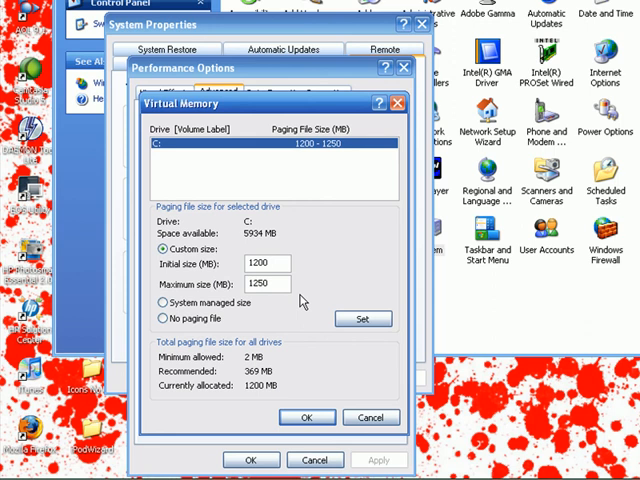
{"action": "mouse_move", "coordinate": [348, 276]}
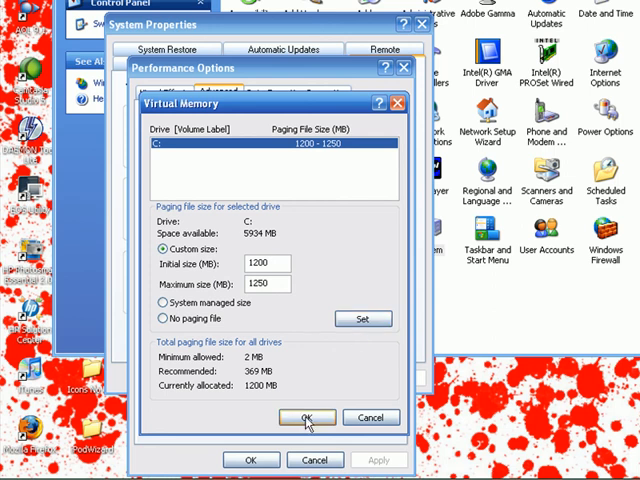
{"action": "left_click", "coordinate": [308, 418]}
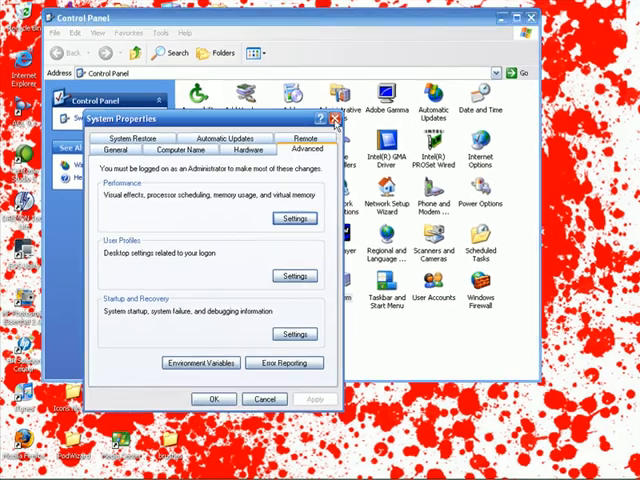
{"action": "left_click", "coordinate": [264, 398]}
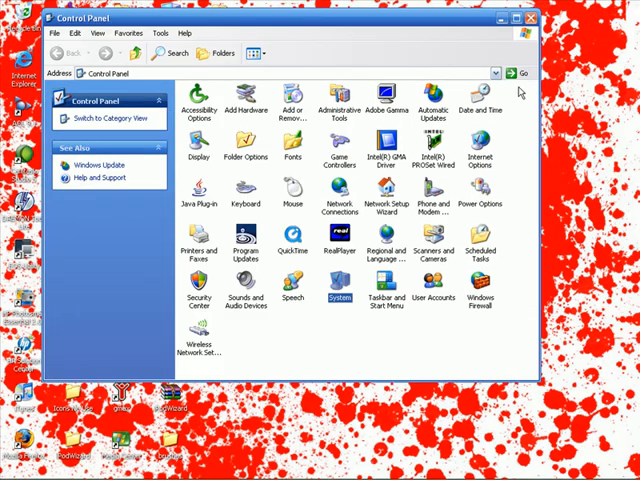